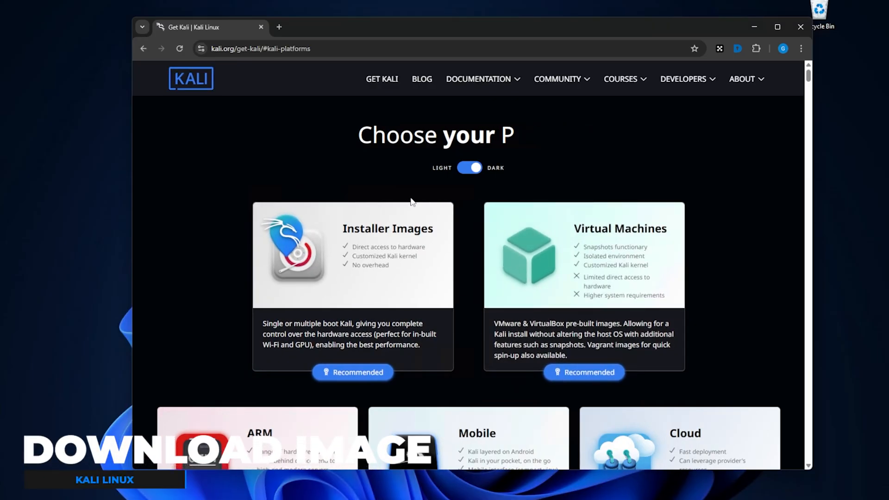
{"action": "mouse_move", "coordinate": [475, 255]}
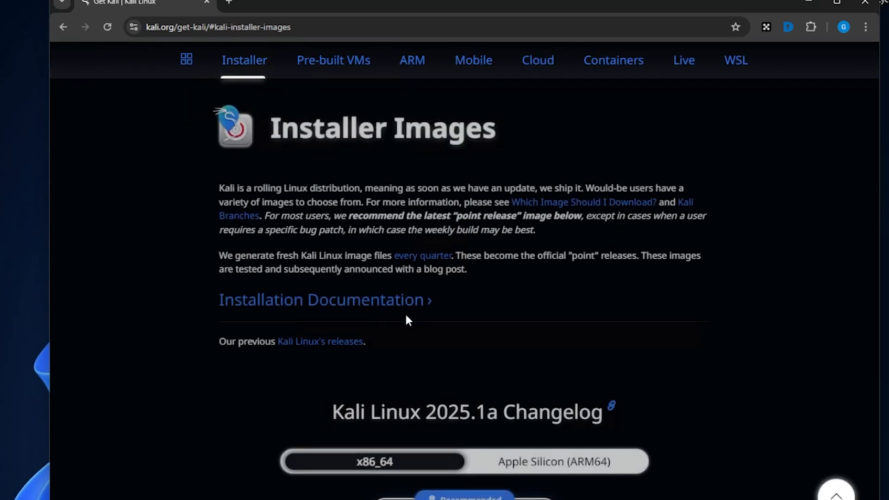
Step: Download the x86_64 Kali installer image from kali.org, switching back from the ARM64 images
{"action": "scroll", "scroll_direction": "down", "scroll_amount": 3}
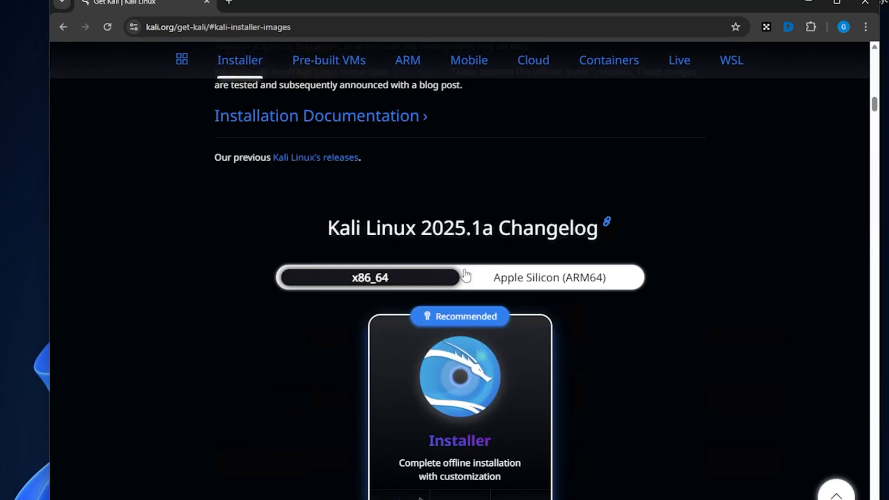
{"action": "mouse_move", "coordinate": [386, 288]}
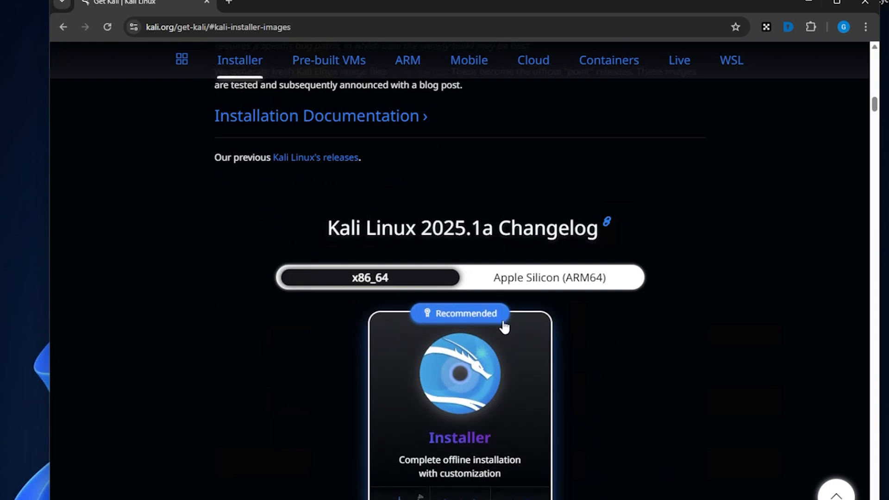
{"action": "left_click", "coordinate": [548, 277]}
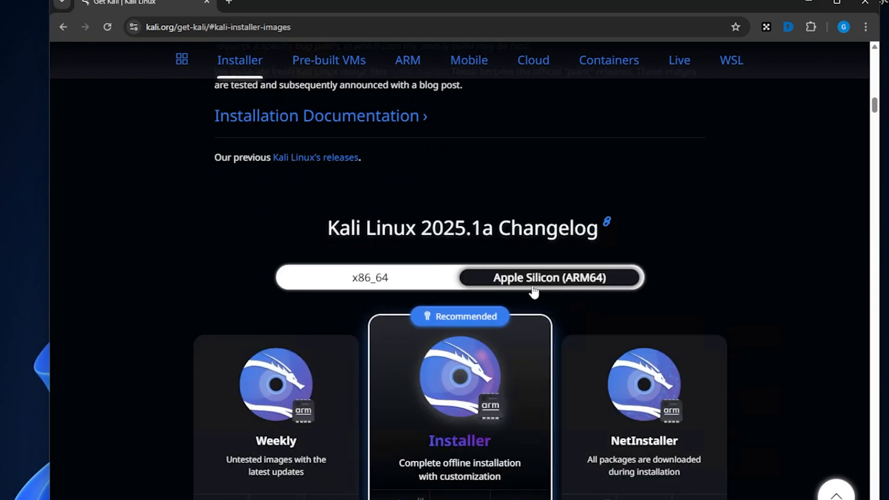
{"action": "mouse_move", "coordinate": [380, 293]}
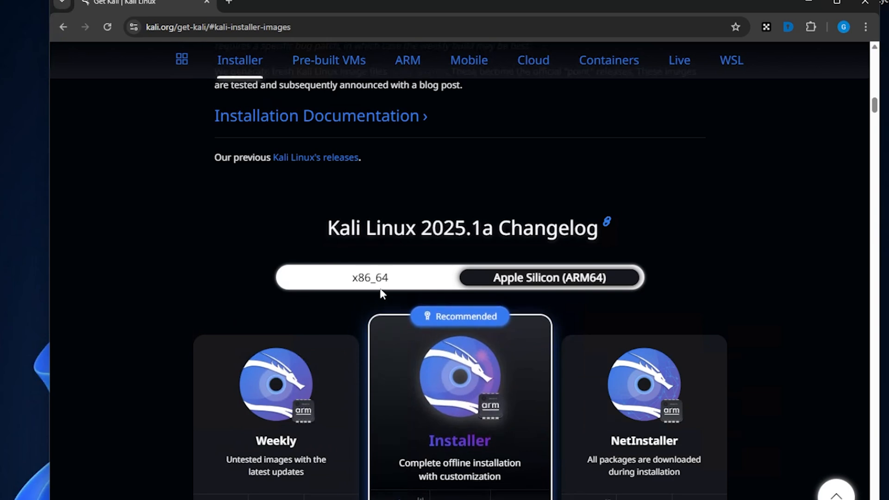
{"action": "left_click", "coordinate": [370, 278]}
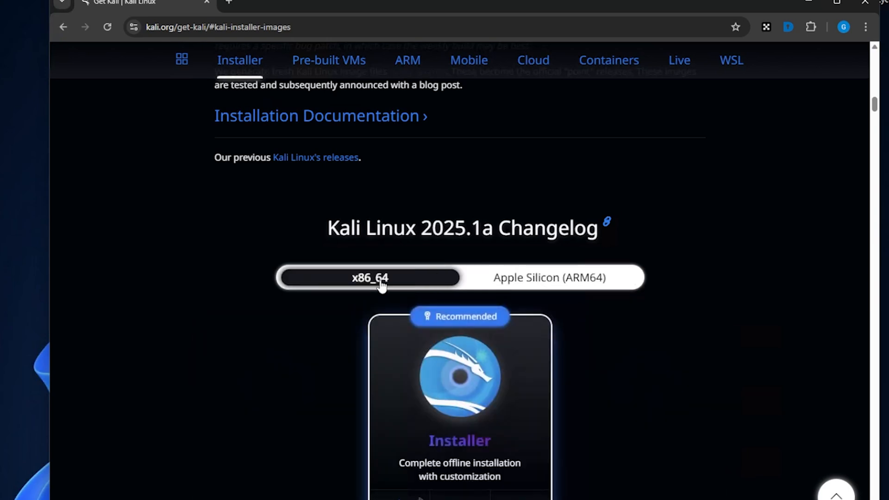
{"action": "mouse_move", "coordinate": [386, 458]}
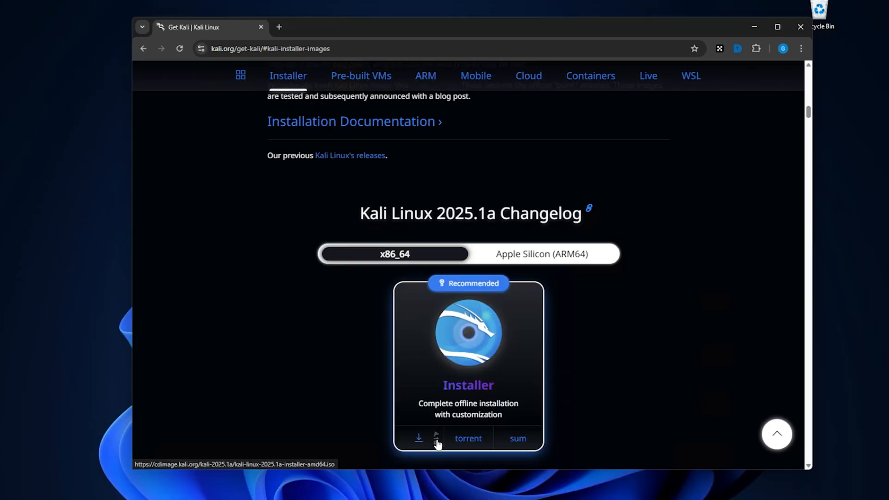
{"action": "mouse_move", "coordinate": [411, 446]}
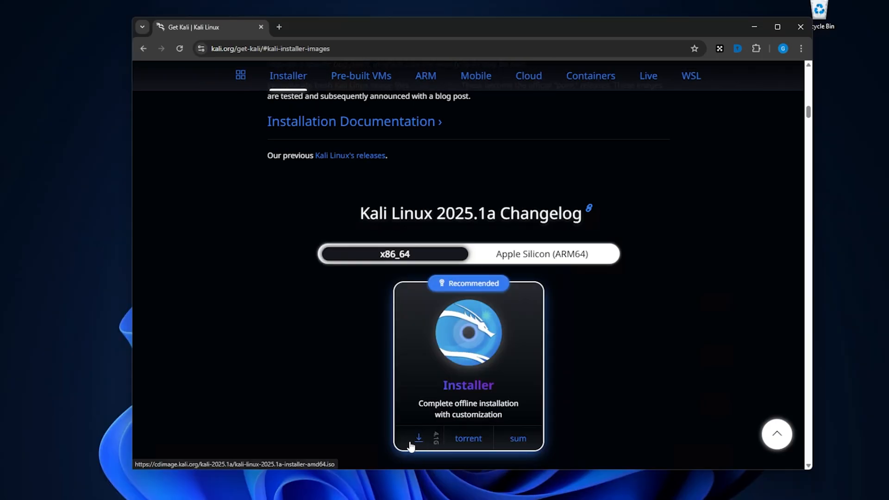
{"action": "left_click", "coordinate": [419, 438]}
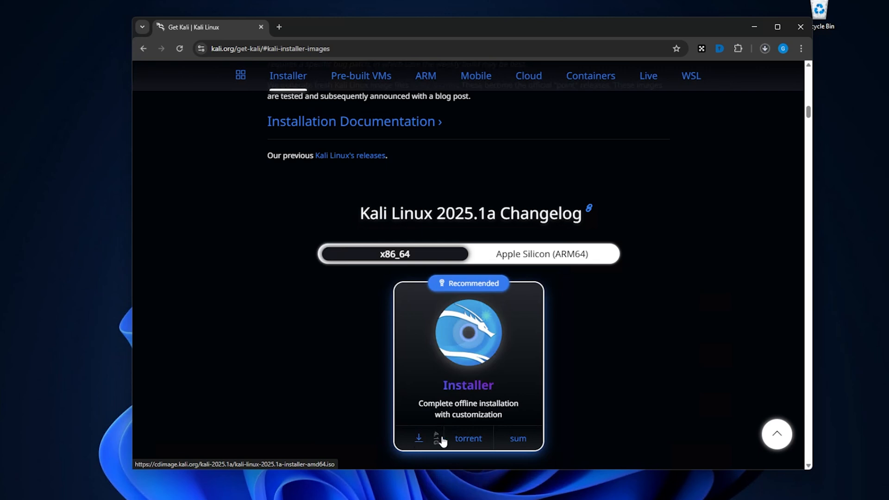
{"action": "mouse_move", "coordinate": [588, 393]}
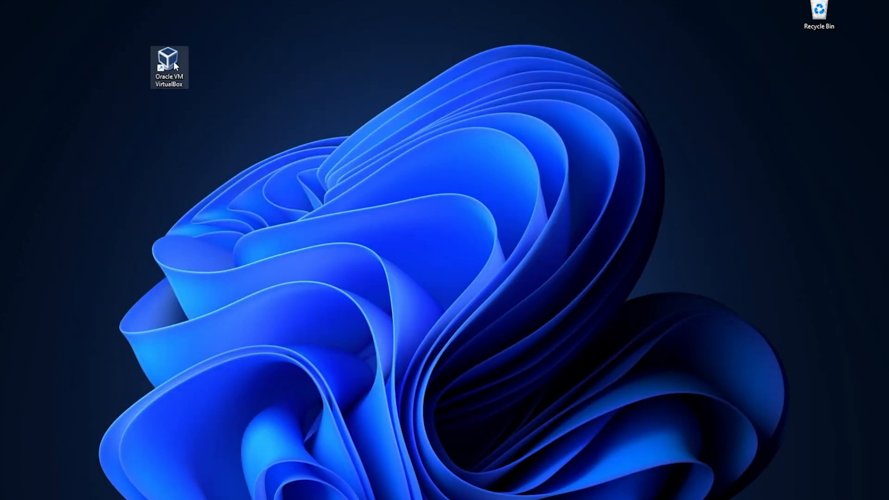
Step: Launch VirtualBox and create a new VM 'Kali Linux 2025.1a' with the Kali 2025.1a ISO from Downloads
{"action": "double_click", "coordinate": [168, 58]}
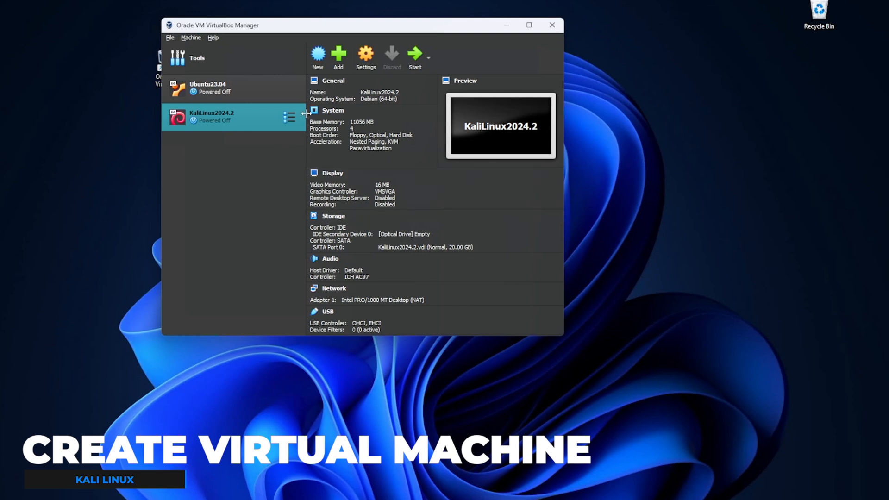
{"action": "left_click", "coordinate": [318, 54]}
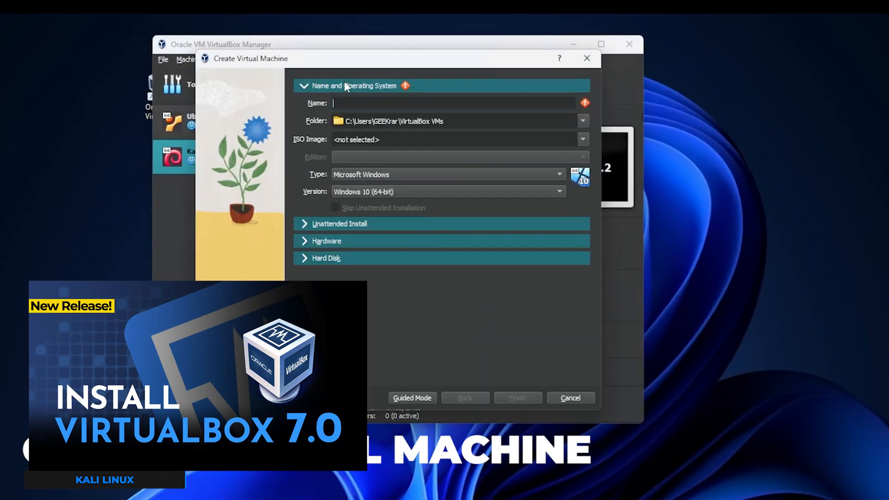
{"action": "type", "text": "Kali Linux 2025.1a"}
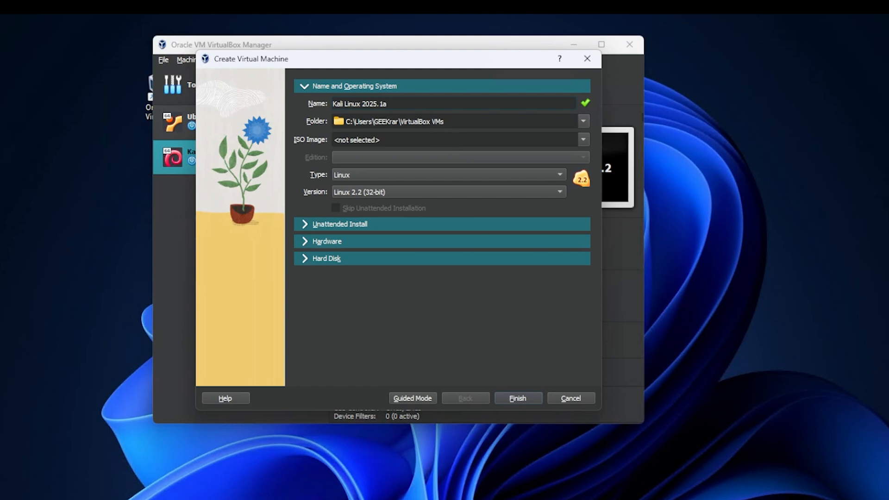
{"action": "mouse_move", "coordinate": [454, 139]}
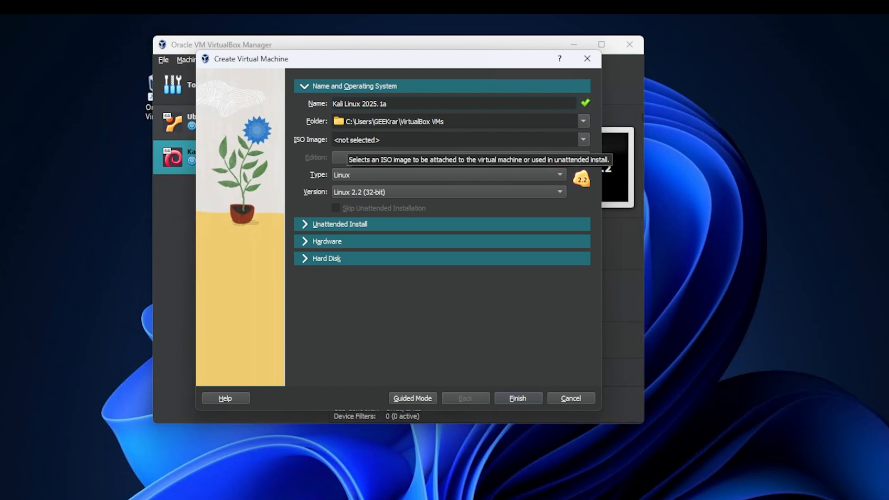
{"action": "mouse_move", "coordinate": [584, 139]}
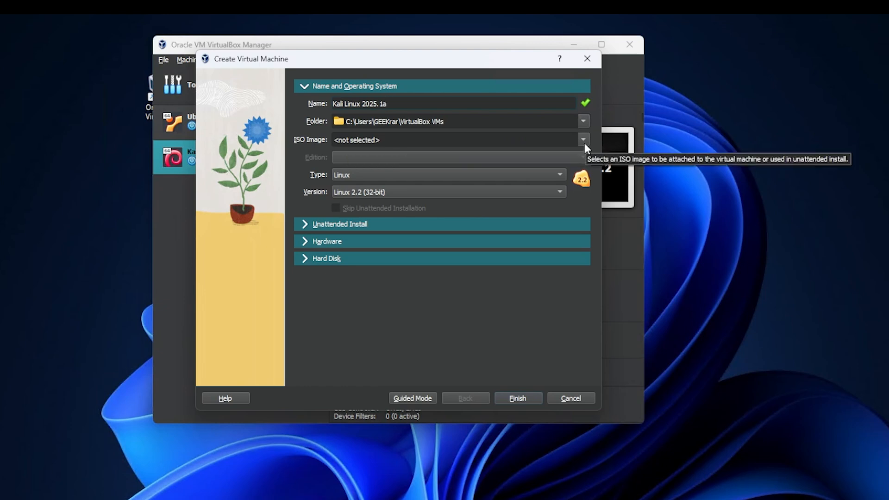
{"action": "left_click", "coordinate": [583, 139]}
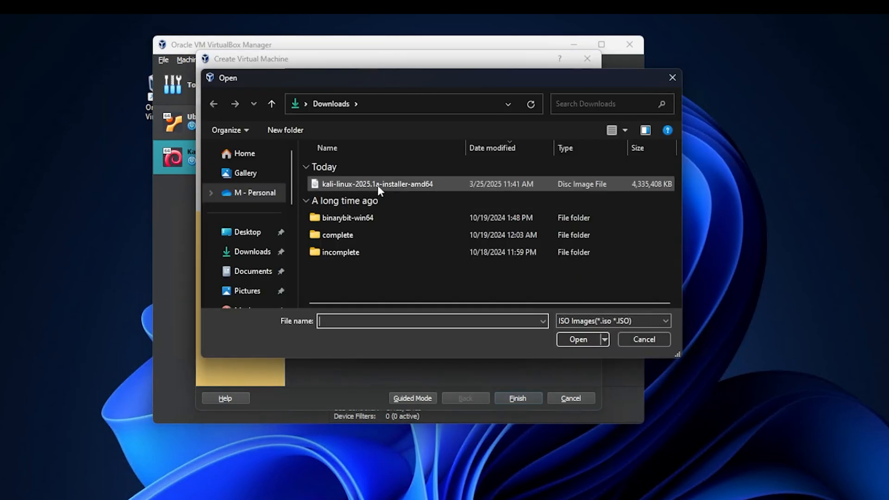
{"action": "left_click", "coordinate": [377, 184]}
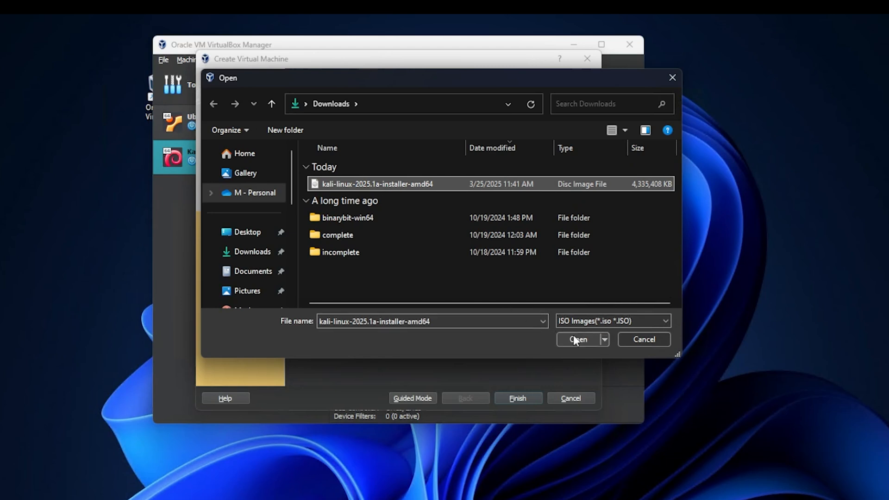
{"action": "left_click", "coordinate": [578, 339]}
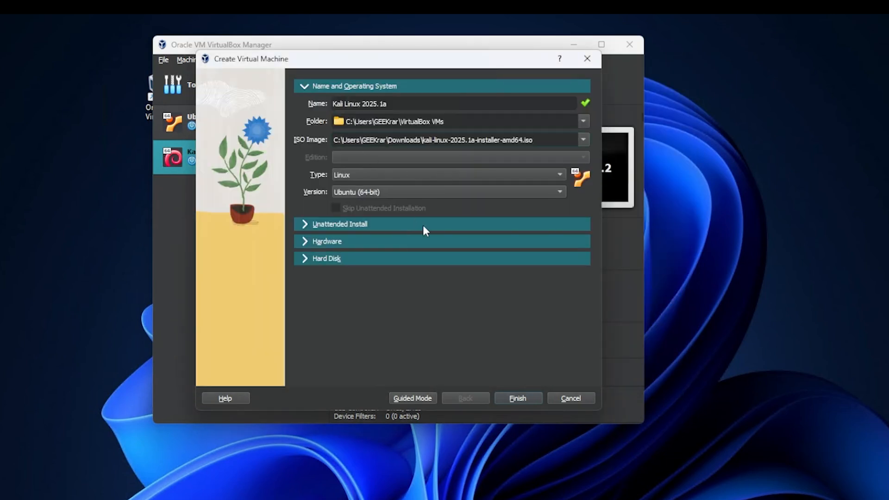
Step: Review hardware (5794 MB RAM, 4 CPUs) and set up a new 25 GB VDI hard disk
{"action": "left_click", "coordinate": [327, 240]}
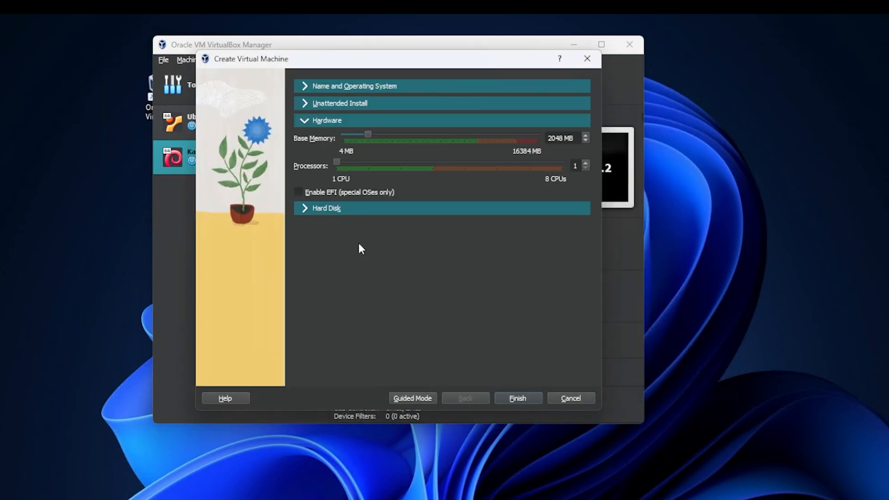
{"action": "mouse_move", "coordinate": [568, 150]}
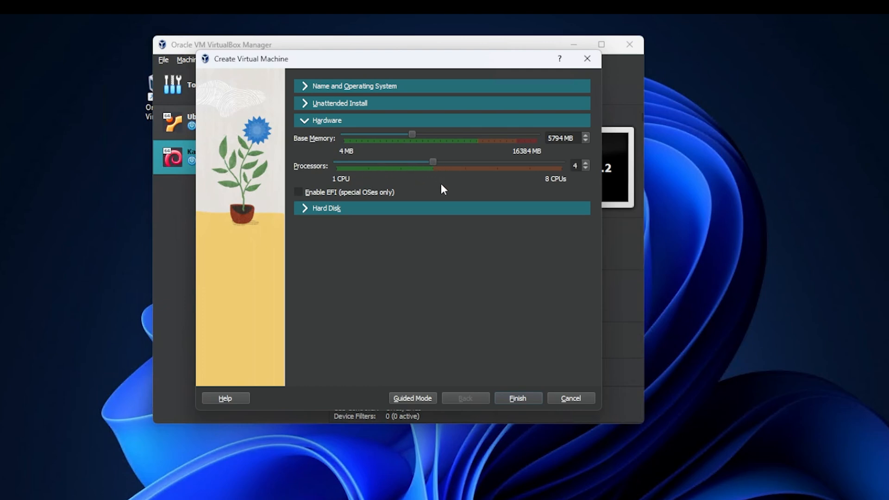
{"action": "left_click", "coordinate": [326, 208]}
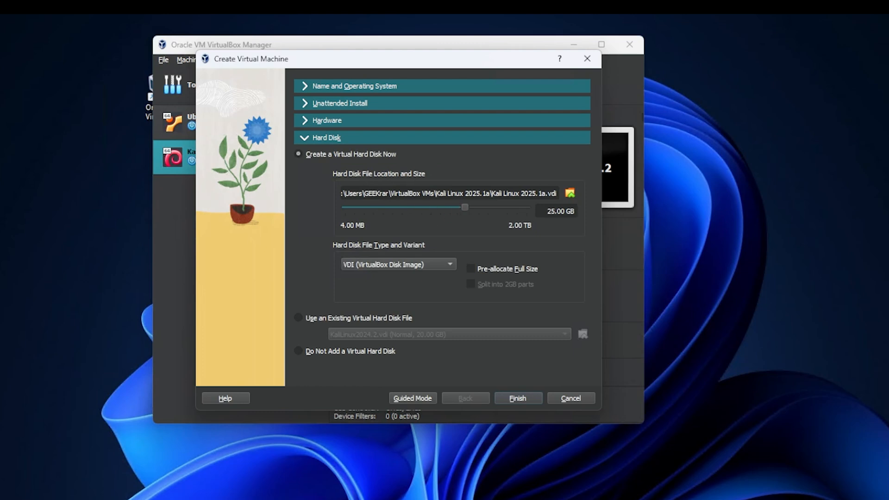
{"action": "mouse_move", "coordinate": [397, 222]}
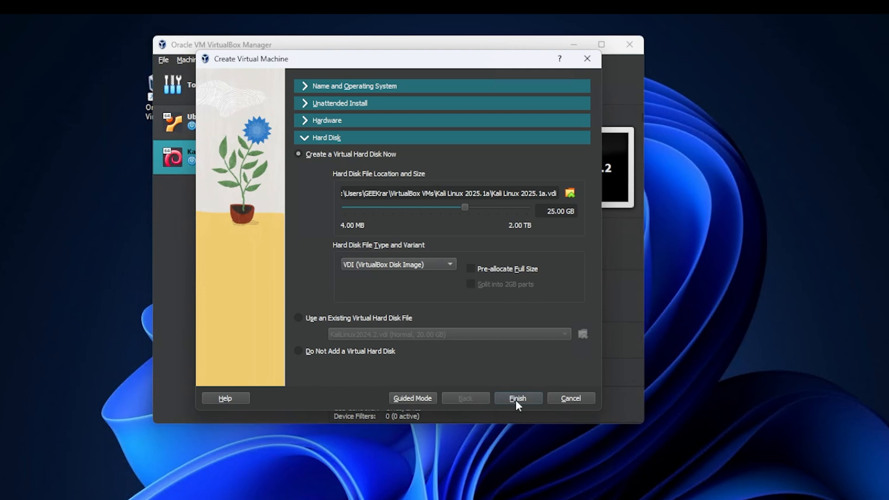
Step: Finish creating the Kali Linux 2025.1a VM and start it to boot the installer
{"action": "left_click", "coordinate": [517, 398]}
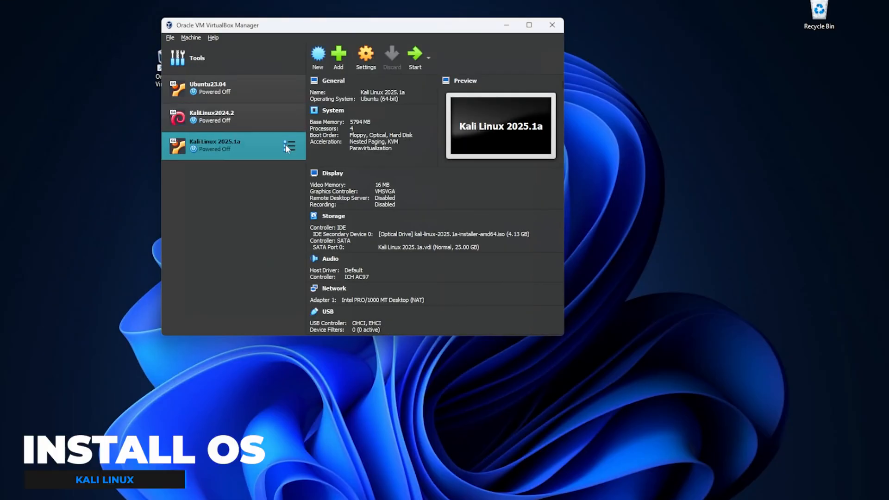
{"action": "mouse_move", "coordinate": [371, 143]}
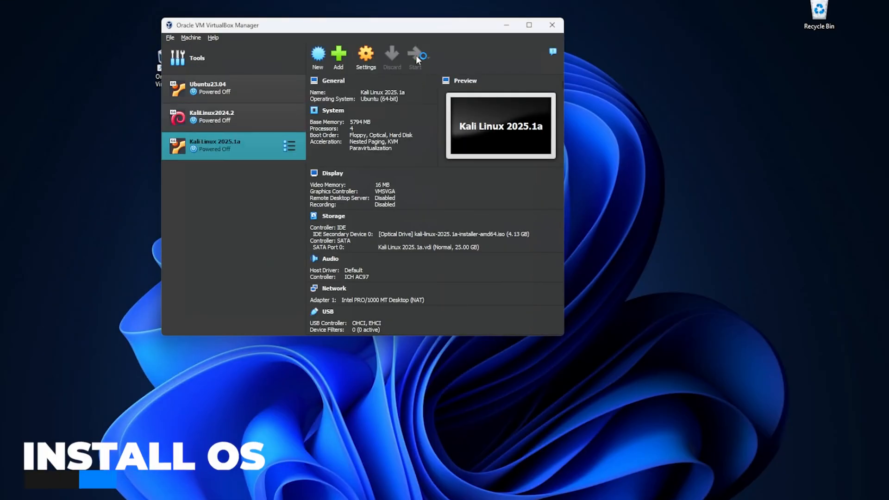
{"action": "left_click", "coordinate": [414, 54]}
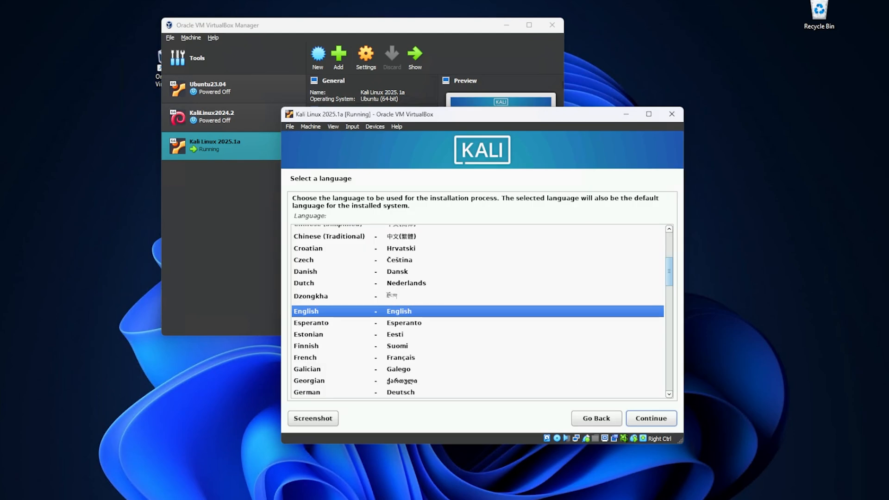
Step: Accept English language, United States location and the American English keymap
{"action": "left_click", "coordinate": [651, 417]}
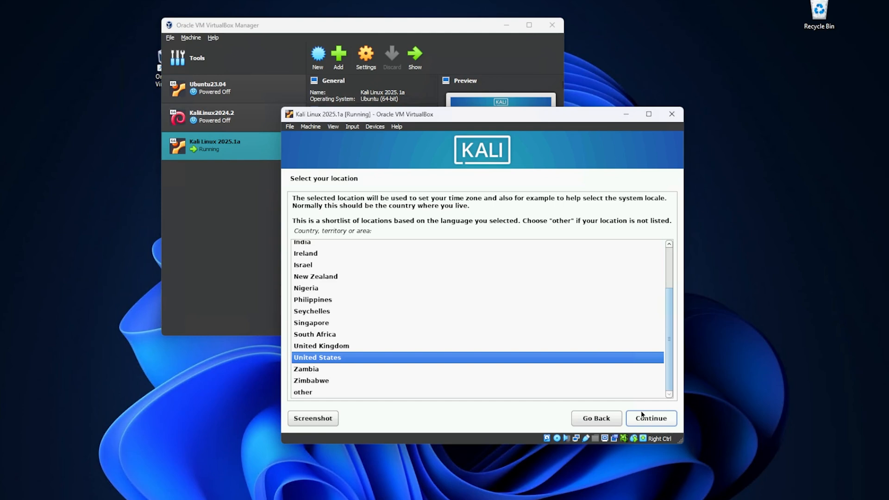
{"action": "left_click", "coordinate": [650, 417]}
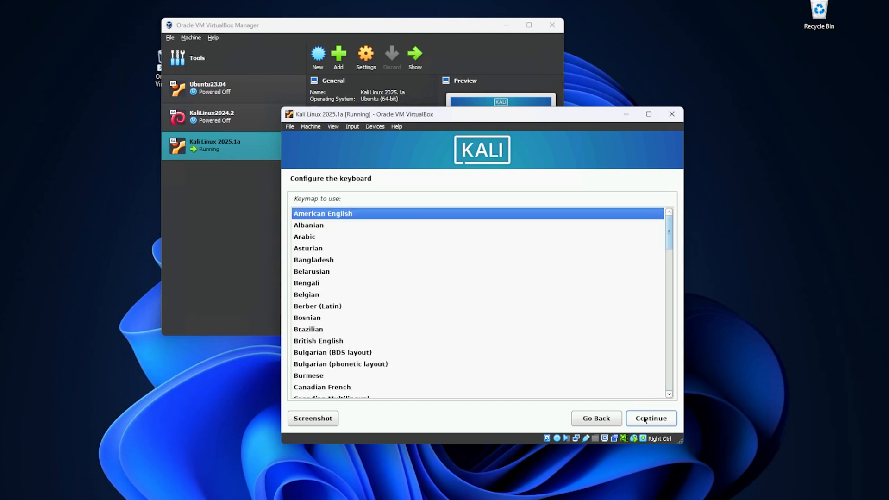
{"action": "left_click", "coordinate": [650, 417]}
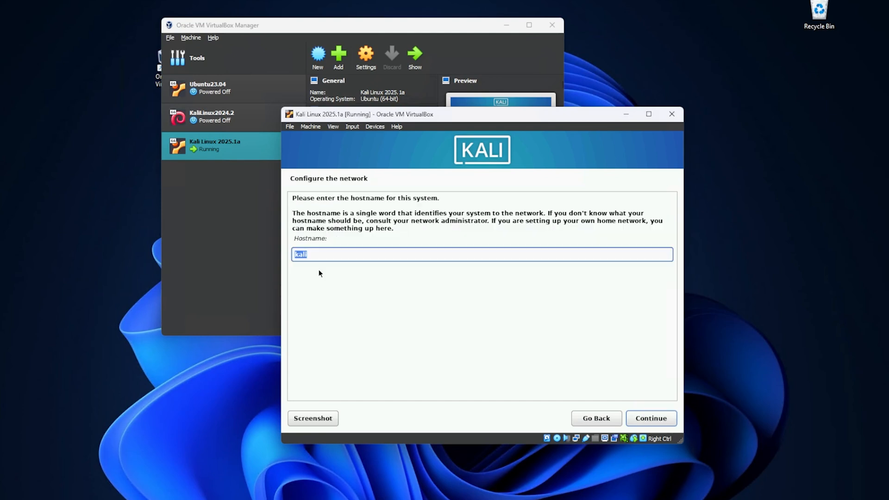
{"action": "mouse_move", "coordinate": [311, 255]}
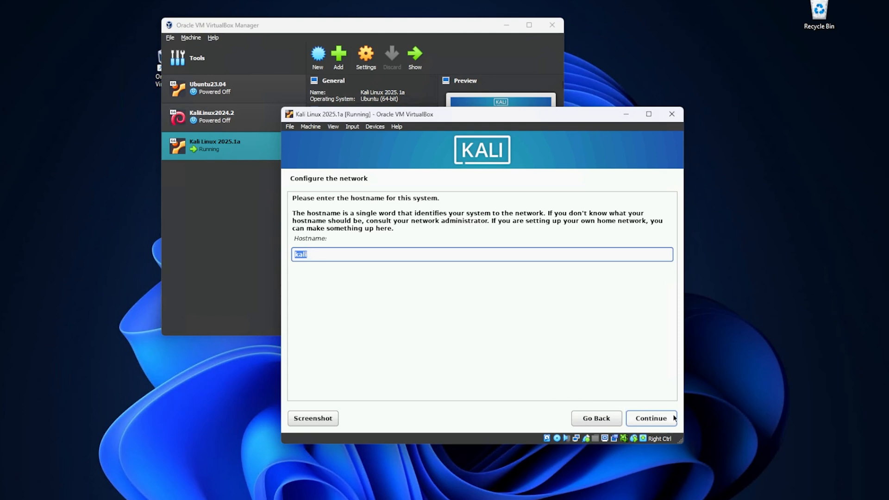
Step: Keep hostname kali with no domain, confirm the user account and password, and accept Eastern time
{"action": "left_click", "coordinate": [650, 419]}
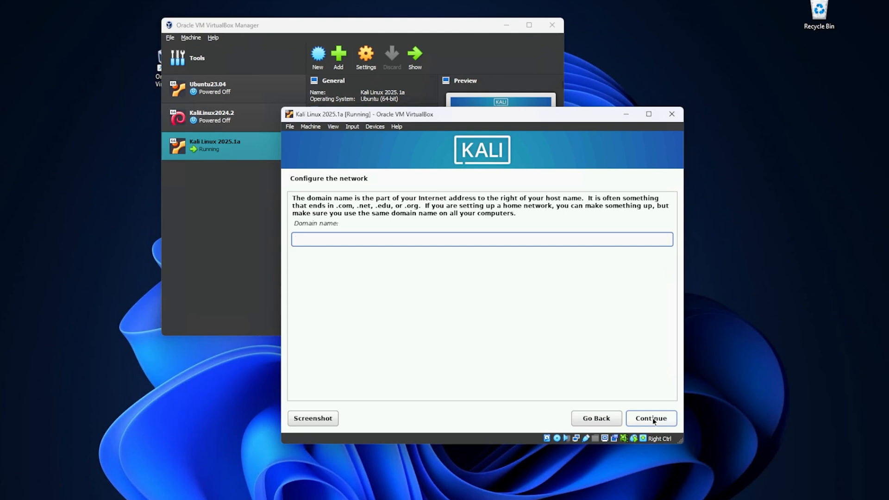
{"action": "left_click", "coordinate": [650, 418]}
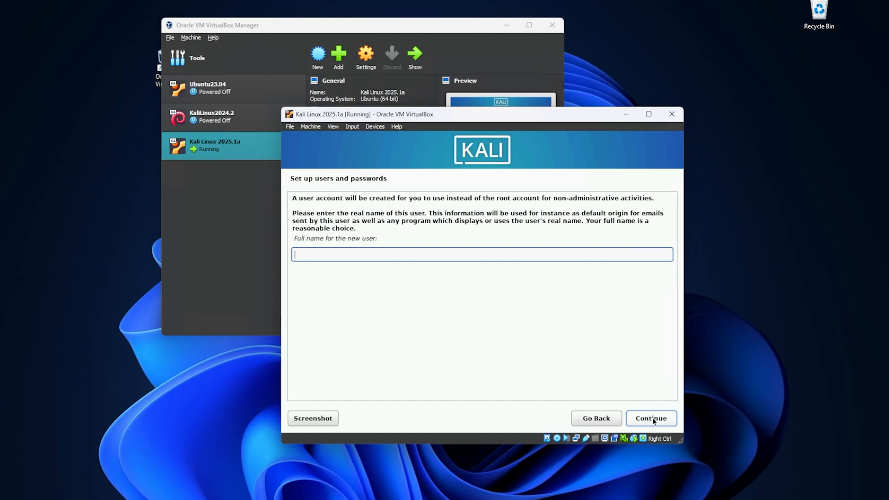
{"action": "left_click", "coordinate": [650, 417]}
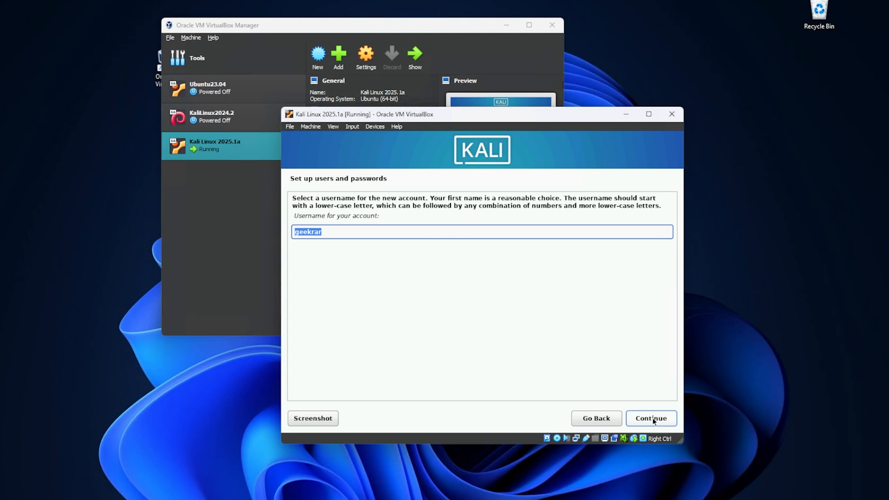
{"action": "left_click", "coordinate": [650, 418]}
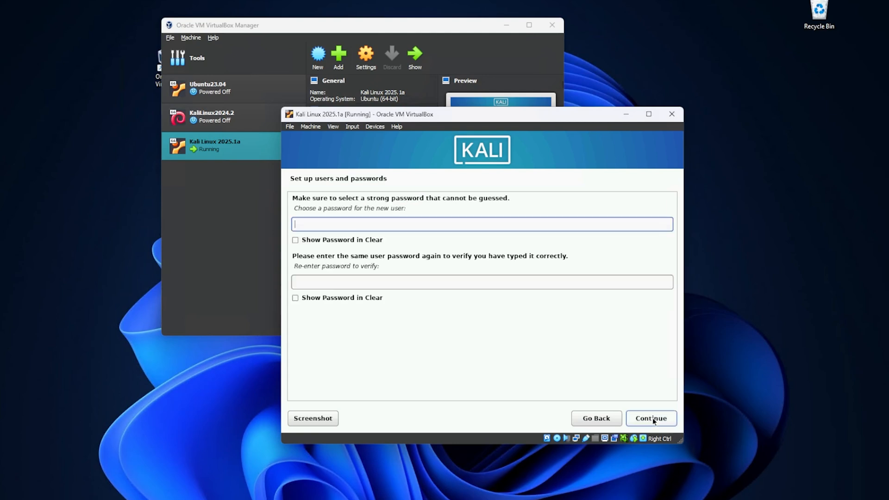
{"action": "left_click", "coordinate": [650, 418]}
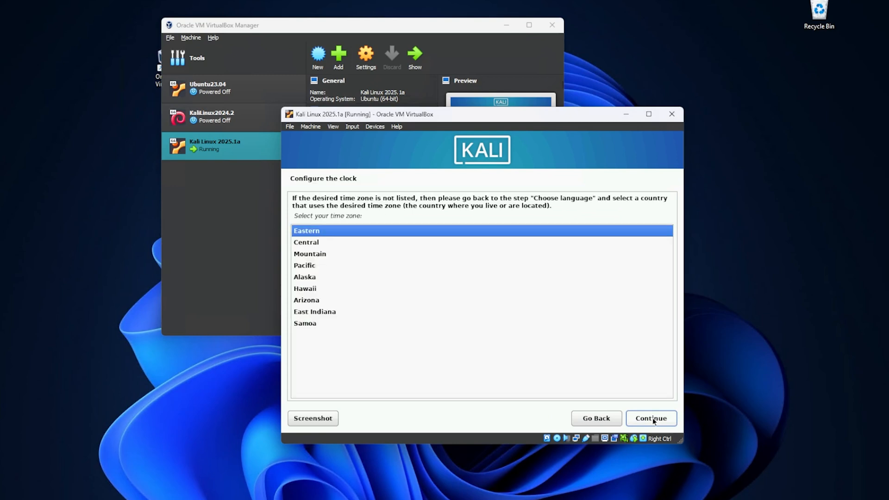
{"action": "left_click", "coordinate": [650, 418]}
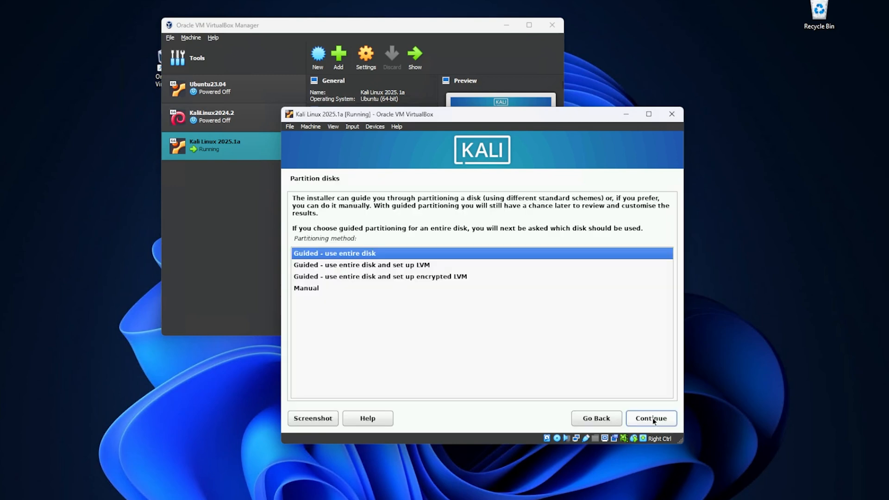
{"action": "mouse_move", "coordinate": [356, 259]}
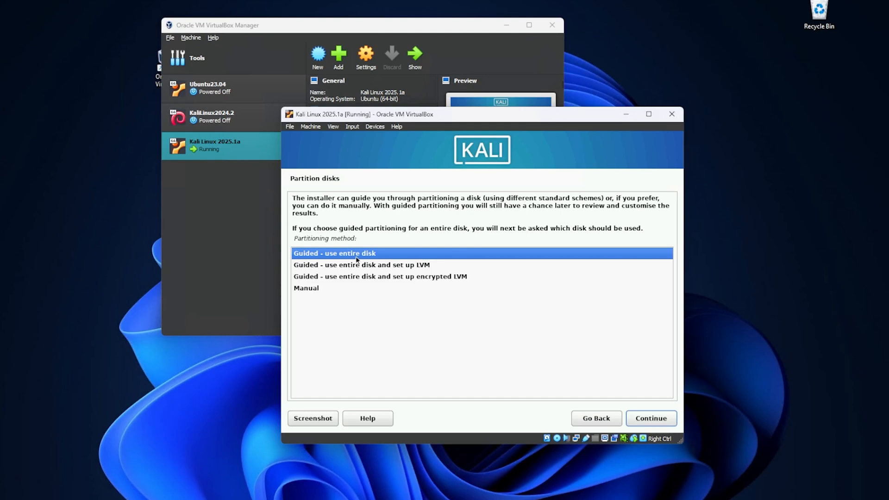
{"action": "mouse_move", "coordinate": [319, 260]}
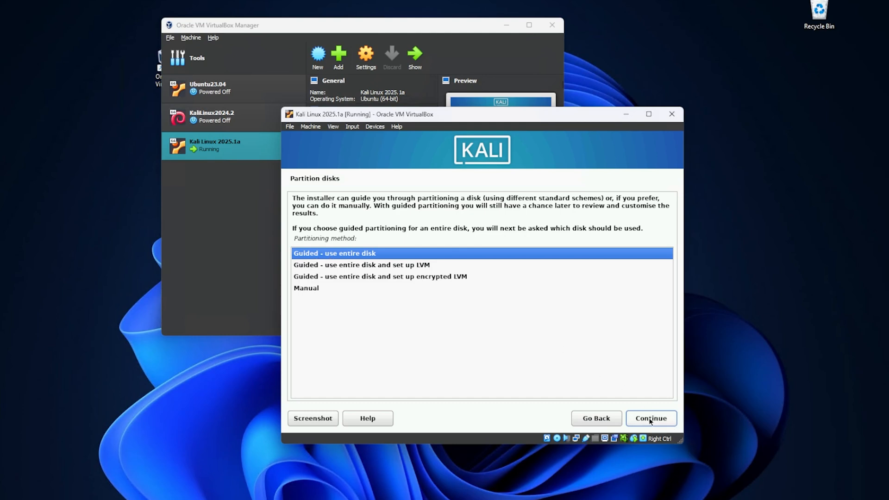
Step: Partition the VBOX HARDDISK with guided whole-disk, all files in one partition, and write changes
{"action": "left_click", "coordinate": [650, 418]}
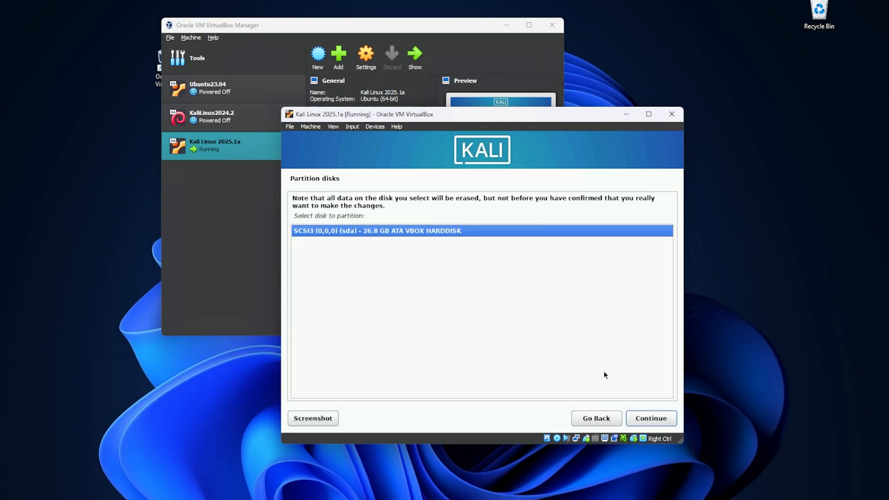
{"action": "left_click", "coordinate": [650, 418]}
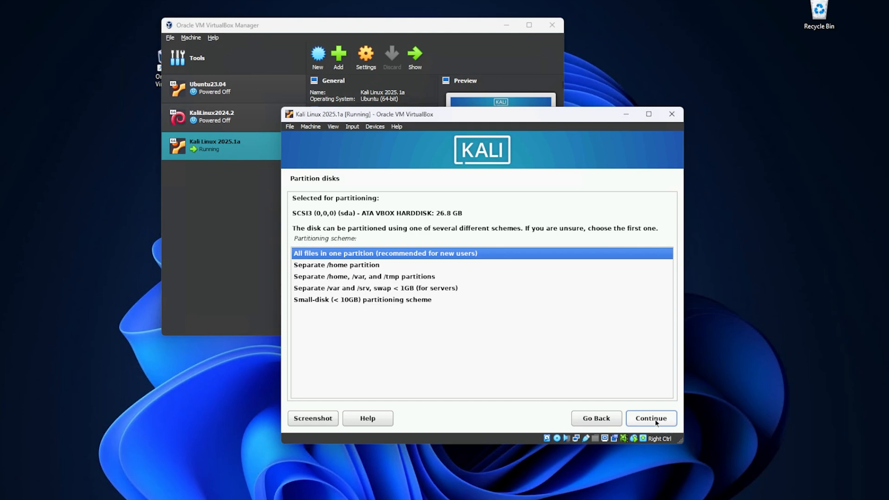
{"action": "left_click", "coordinate": [650, 418]}
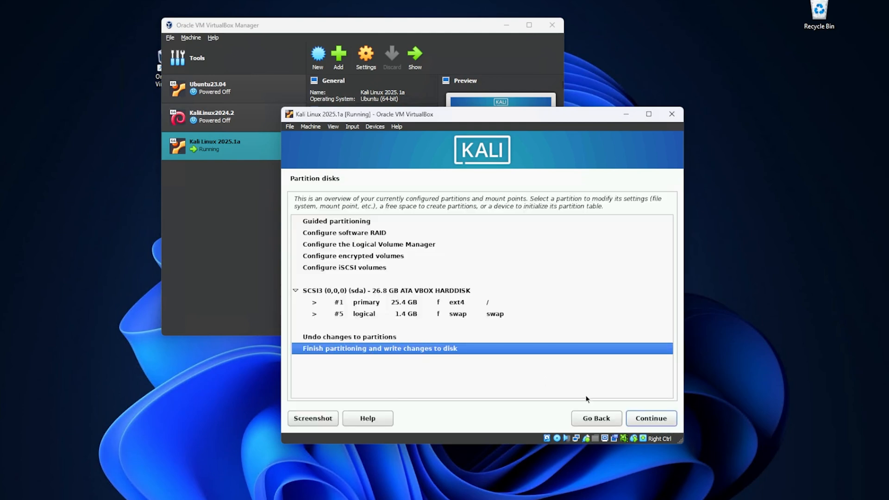
{"action": "left_click", "coordinate": [650, 417]}
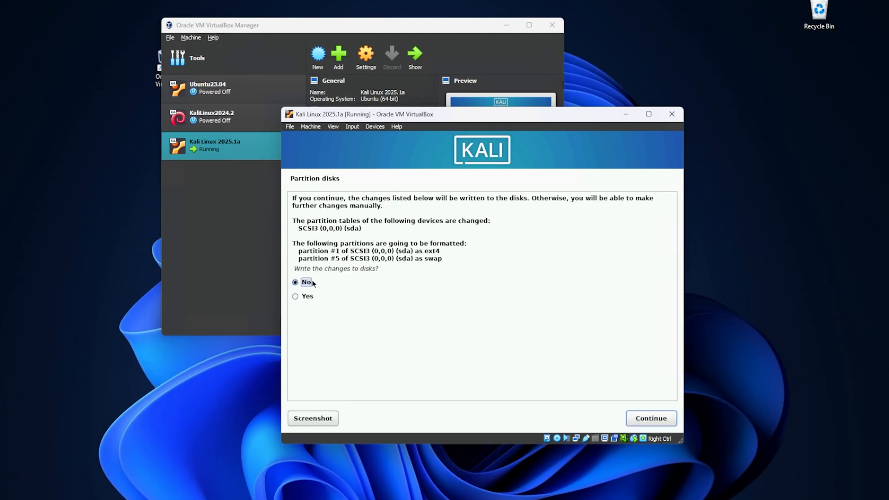
{"action": "left_click", "coordinate": [296, 296]}
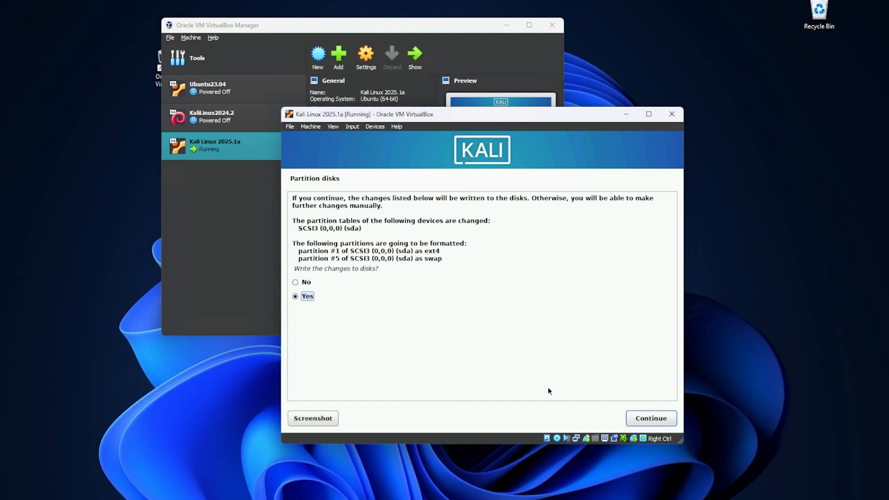
{"action": "left_click", "coordinate": [650, 418]}
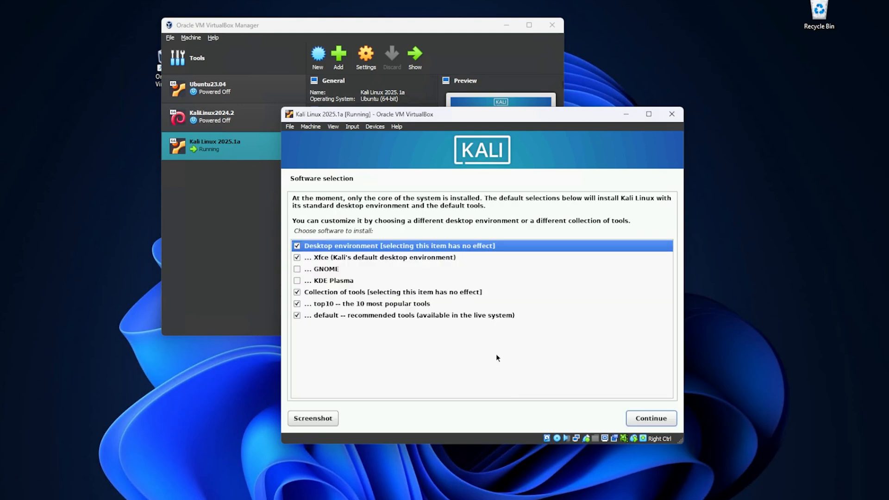
{"action": "mouse_move", "coordinate": [650, 417]}
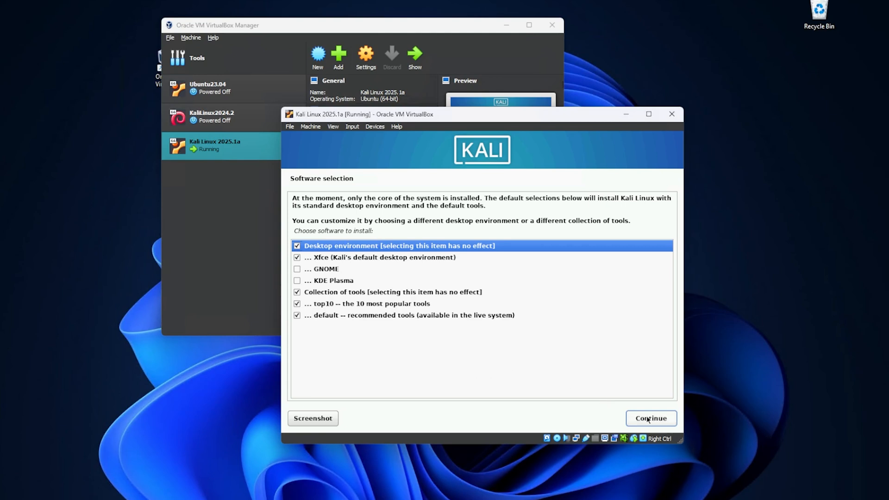
Step: Accept the default Xfce software selection and install GRUB to /dev/sda
{"action": "left_click", "coordinate": [650, 418]}
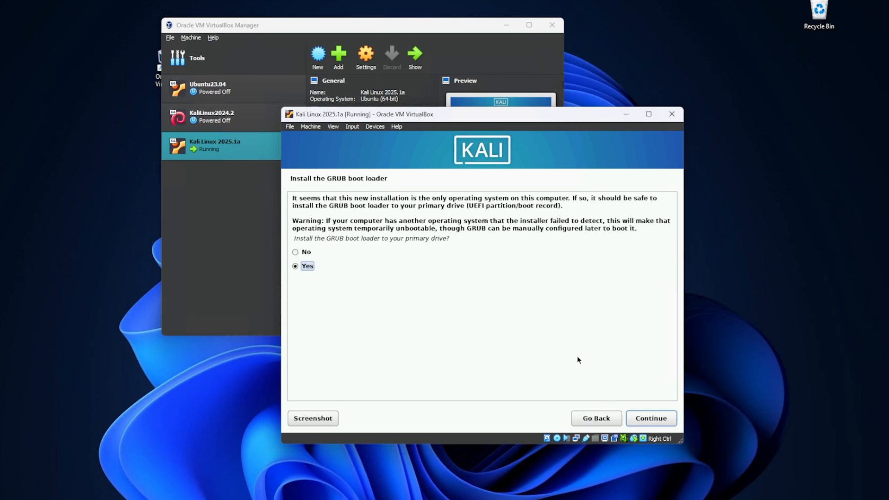
{"action": "mouse_move", "coordinate": [333, 157]}
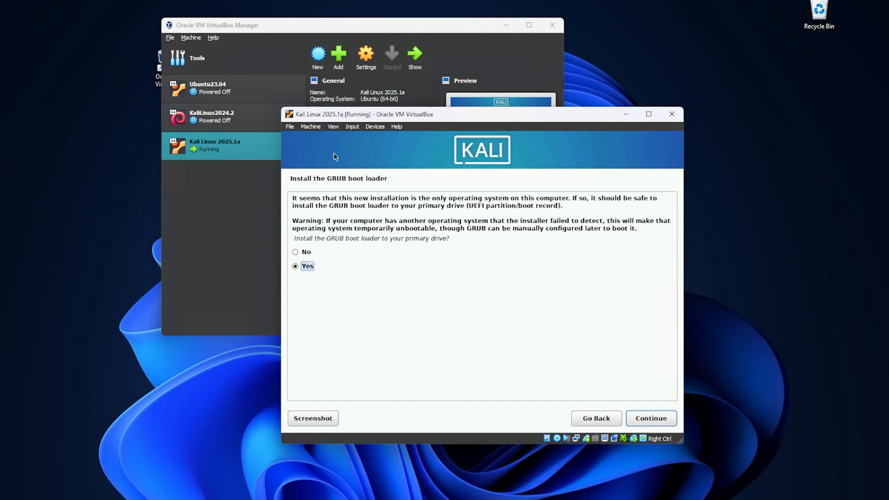
{"action": "left_click", "coordinate": [650, 417]}
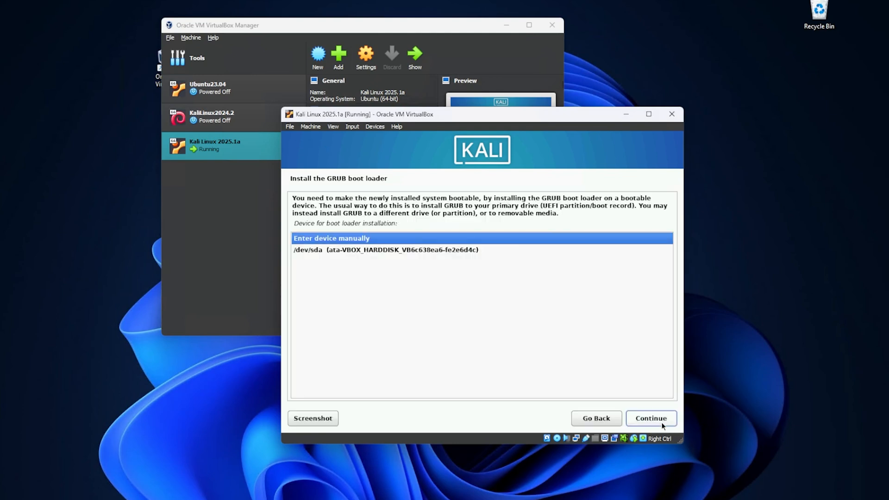
{"action": "left_click", "coordinate": [386, 249]}
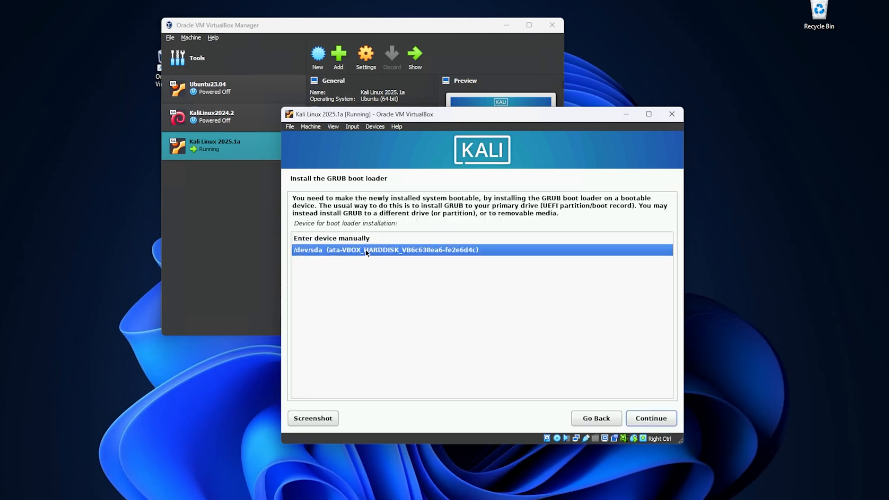
{"action": "left_click", "coordinate": [650, 418]}
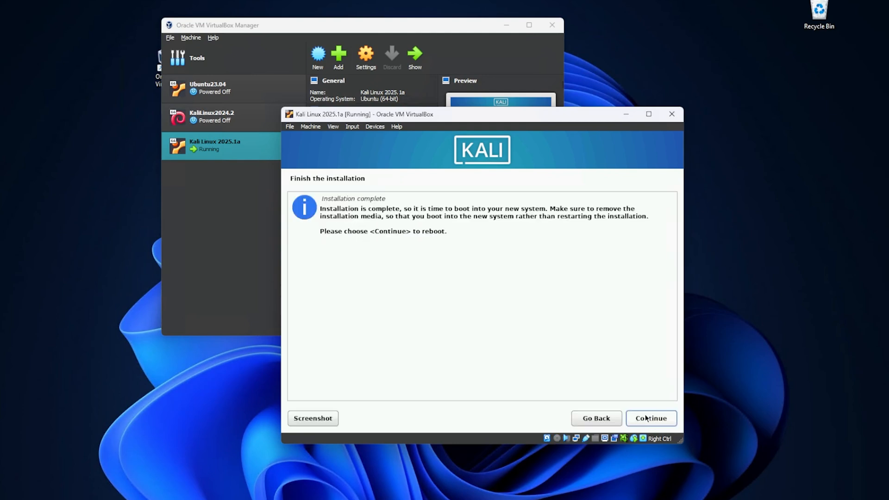
Step: Reboot into the installed Kali system and log in at the login screen
{"action": "left_click", "coordinate": [650, 419]}
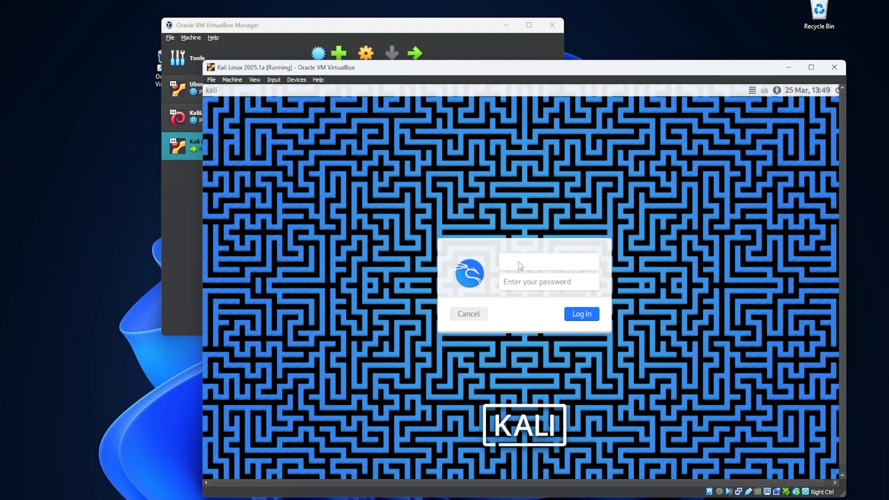
{"action": "left_click", "coordinate": [547, 261]}
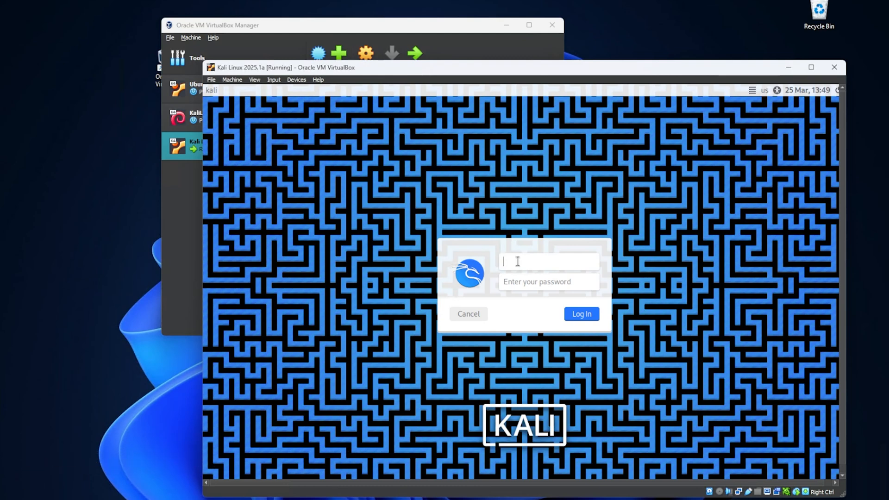
{"action": "left_click", "coordinate": [581, 313]}
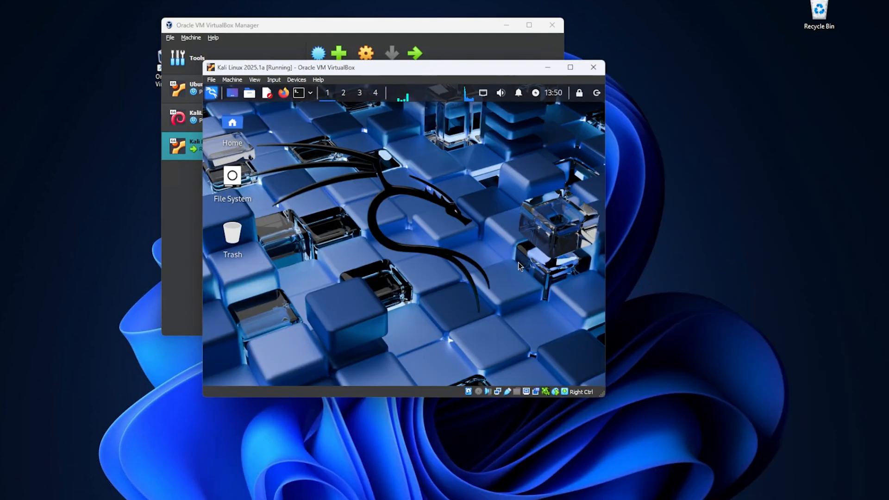
{"action": "mouse_move", "coordinate": [397, 202]}
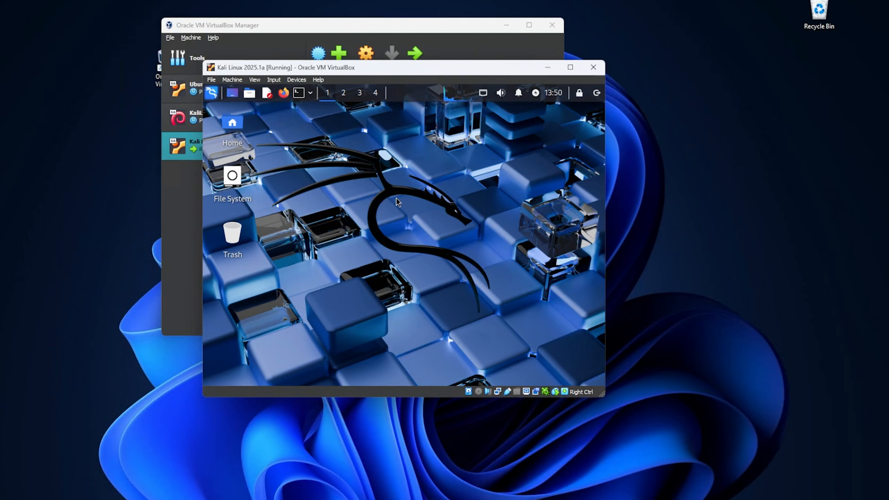
{"action": "mouse_move", "coordinate": [512, 216]}
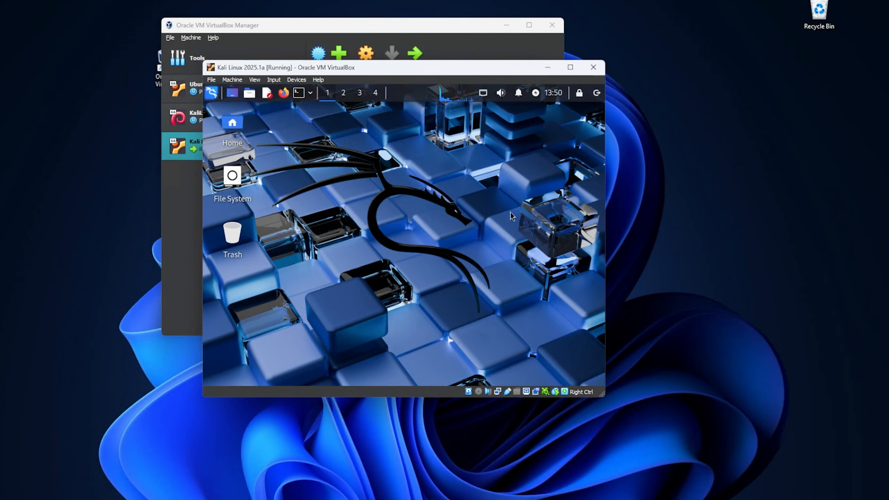
{"action": "mouse_move", "coordinate": [283, 93]}
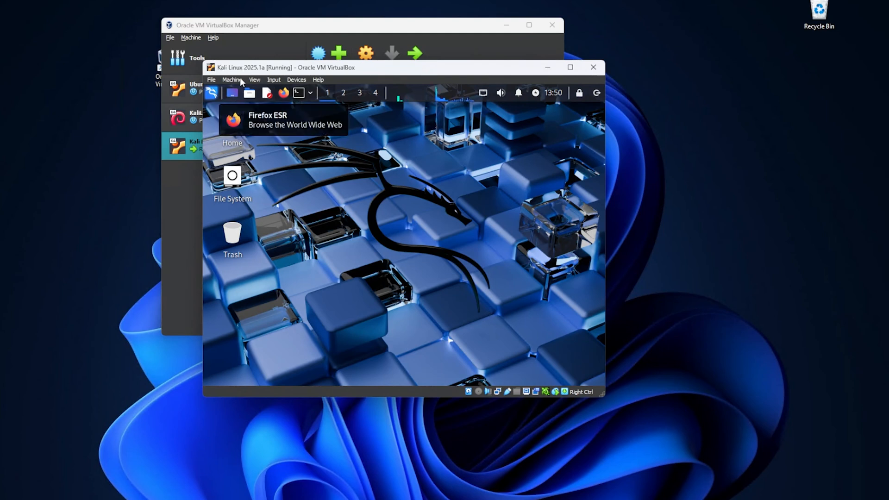
Step: Choose View > Full-screen Mode and confirm Switch in the information dialog
{"action": "left_click", "coordinate": [254, 79]}
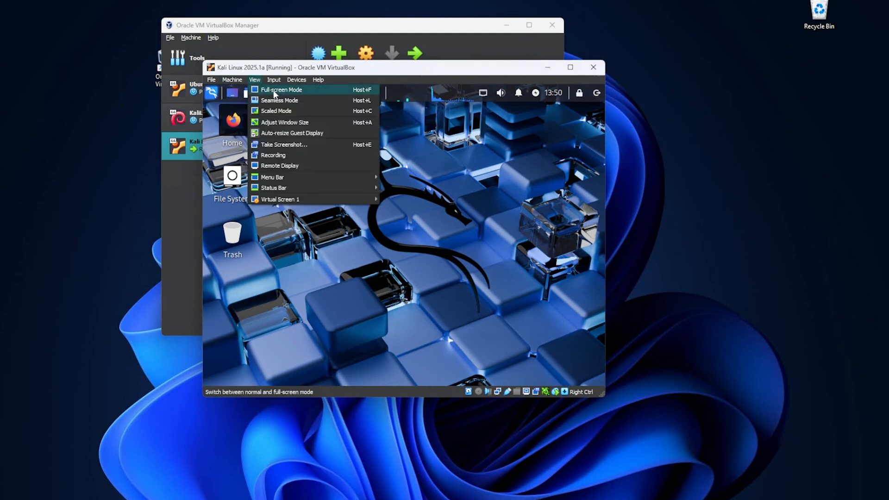
{"action": "left_click", "coordinate": [281, 90]}
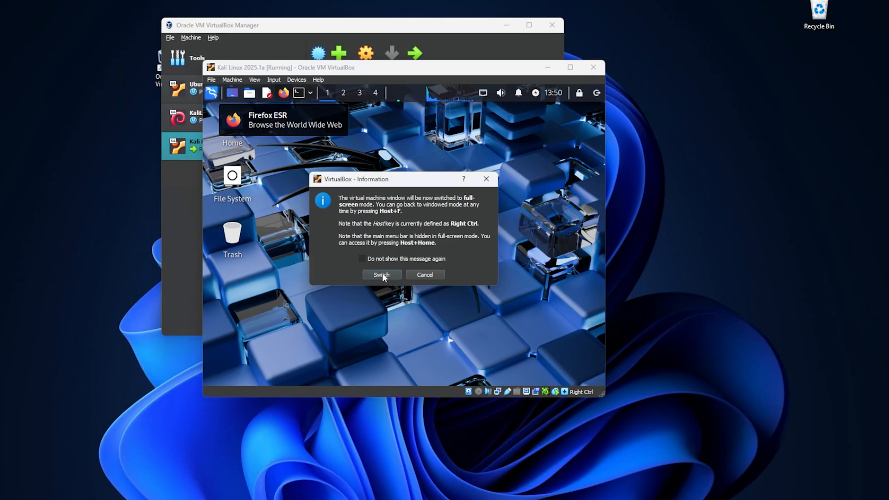
{"action": "left_click", "coordinate": [381, 275]}
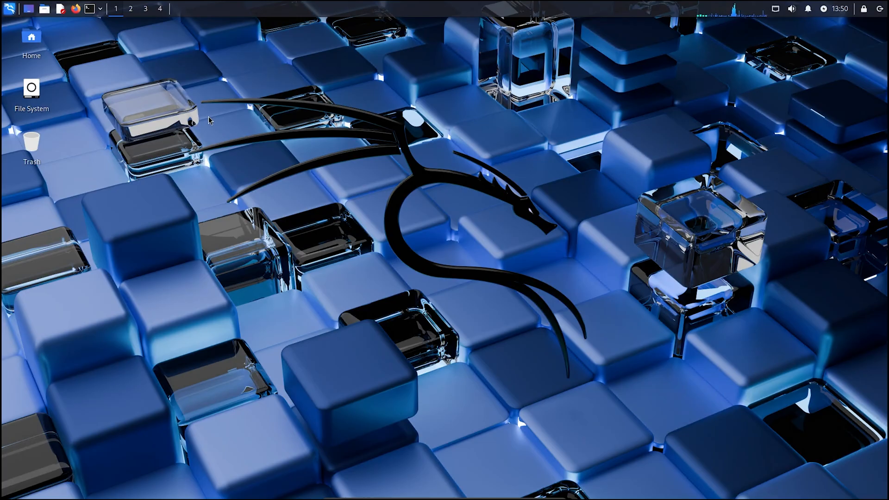
{"action": "mouse_move", "coordinate": [178, 227]}
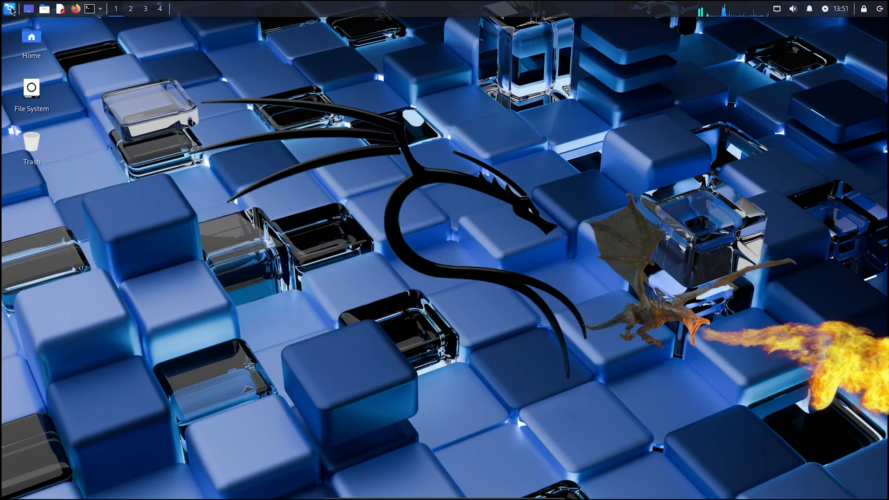
{"action": "left_click", "coordinate": [9, 8]}
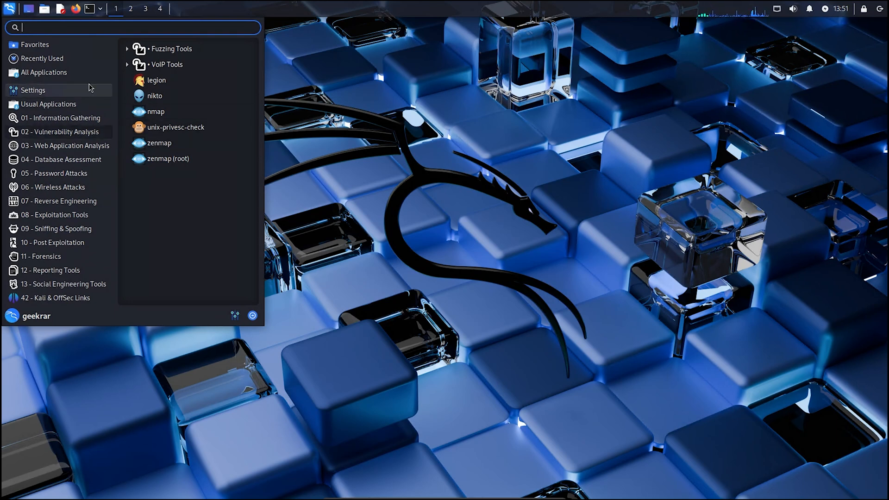
{"action": "left_click", "coordinate": [32, 90]}
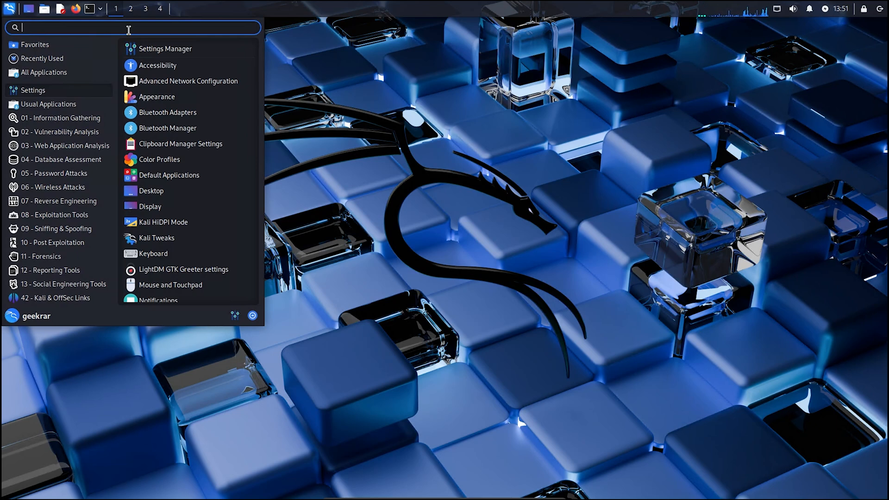
{"action": "mouse_move", "coordinate": [60, 132]}
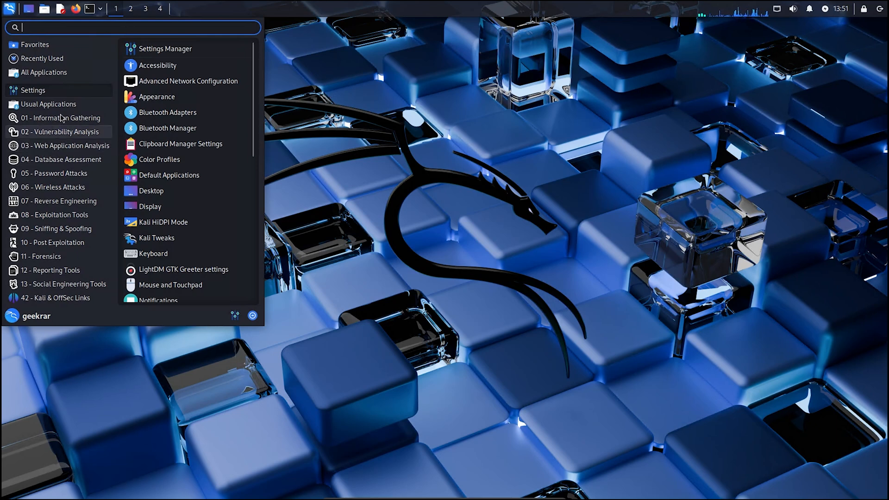
{"action": "left_click", "coordinate": [43, 256]}
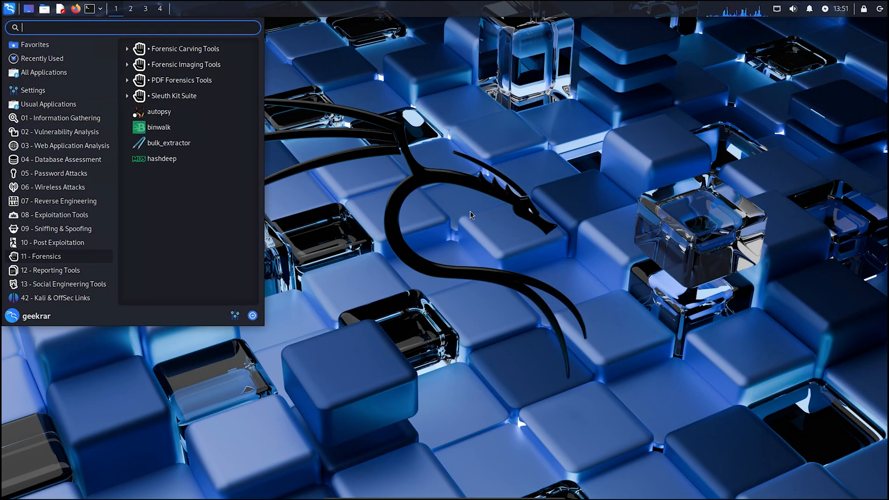
{"action": "left_click", "coordinate": [454, 207]}
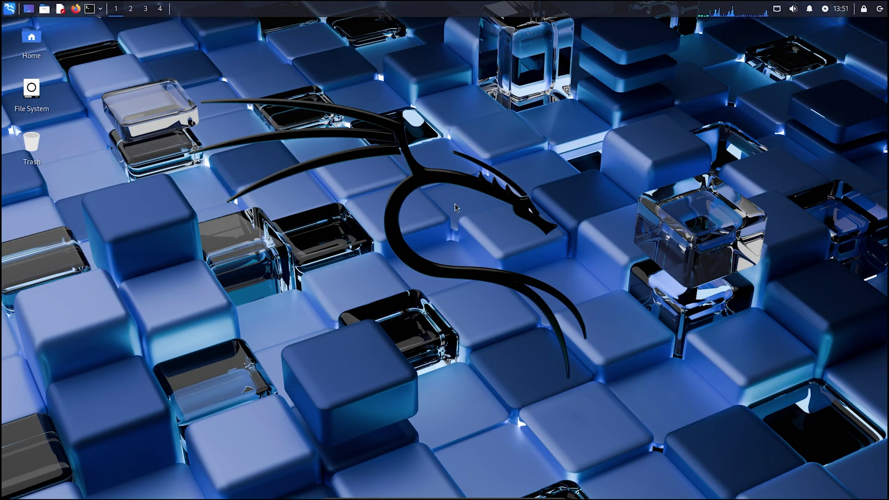